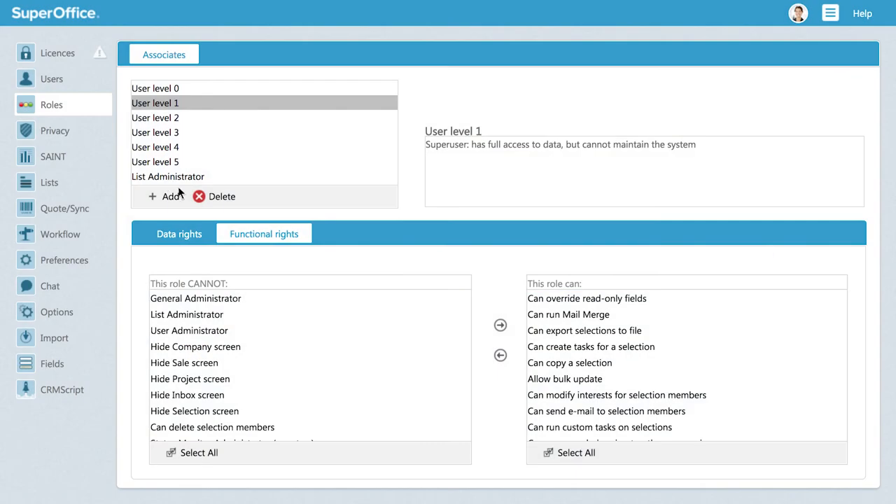
mouse_move(545, 386)
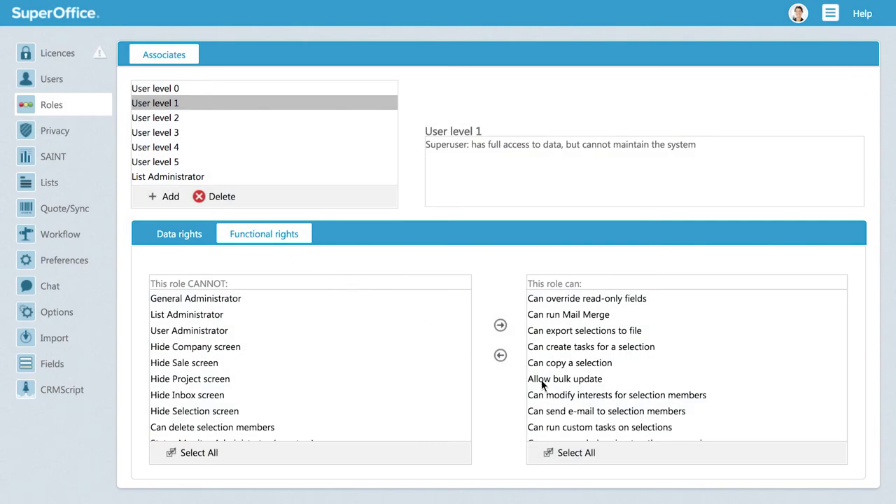
Open the Company: All prospects selection and start a Bulk Update from its tasks.
left_click(564, 378)
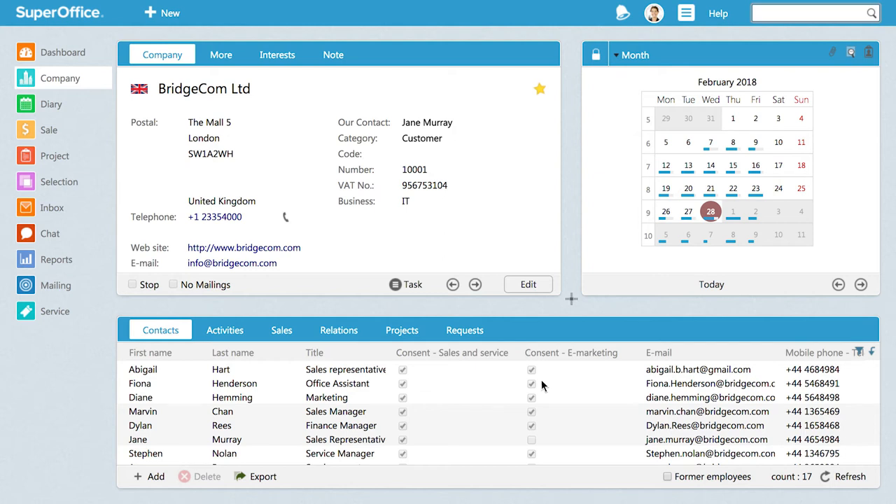
mouse_move(408, 313)
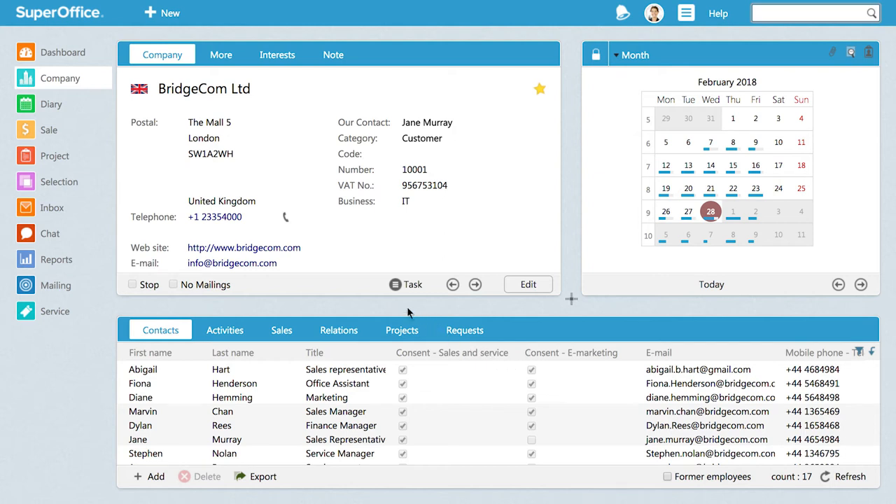
mouse_move(170, 188)
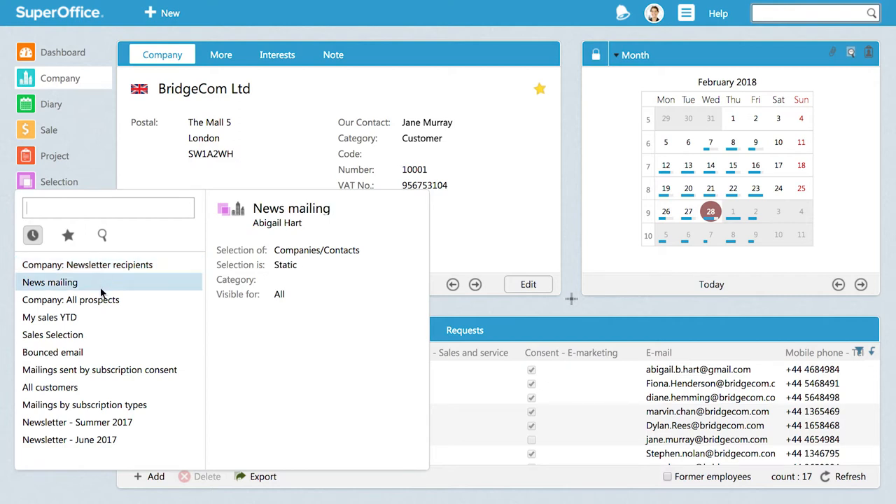
left_click(70, 300)
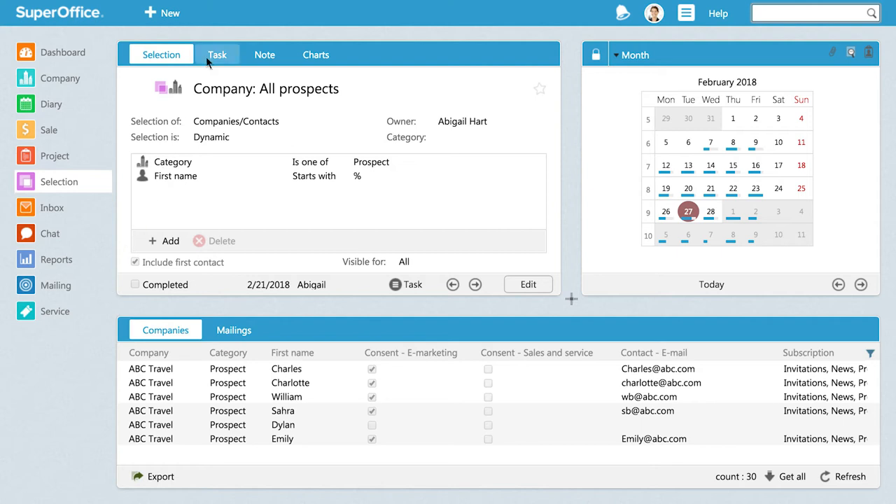
left_click(217, 53)
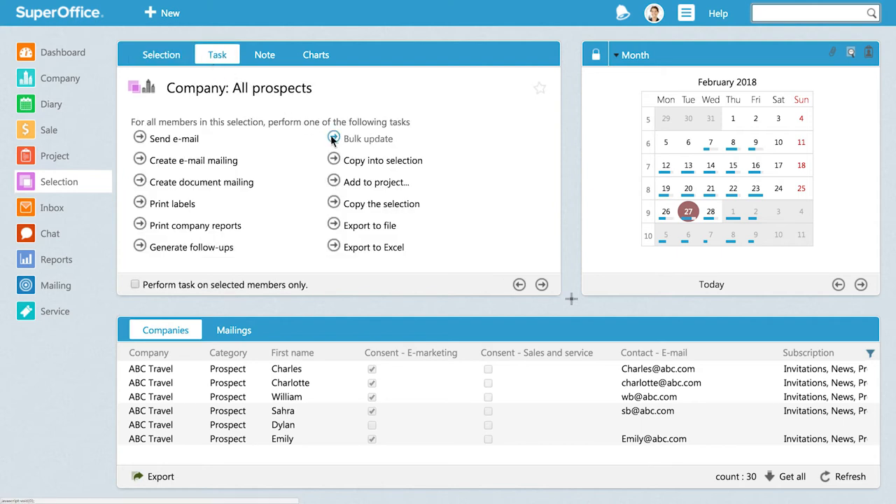
left_click(333, 139)
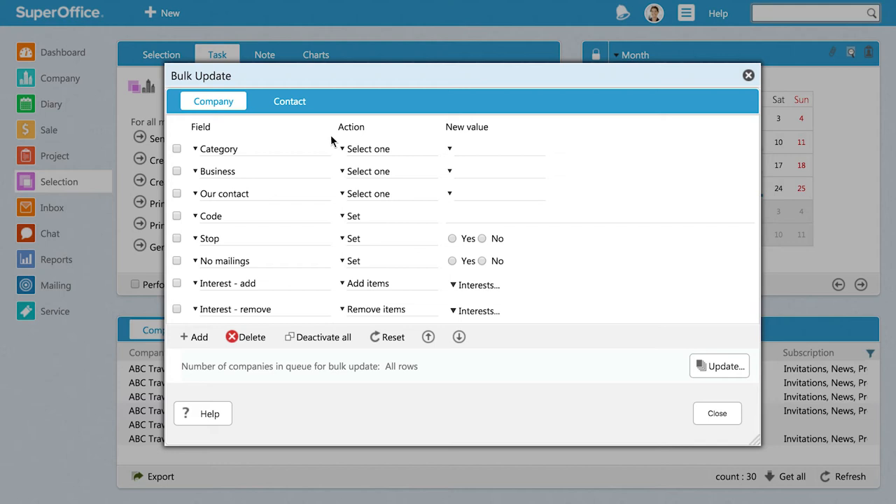
Switch the update to contact persons and add a Legal bases field row.
left_click(288, 101)
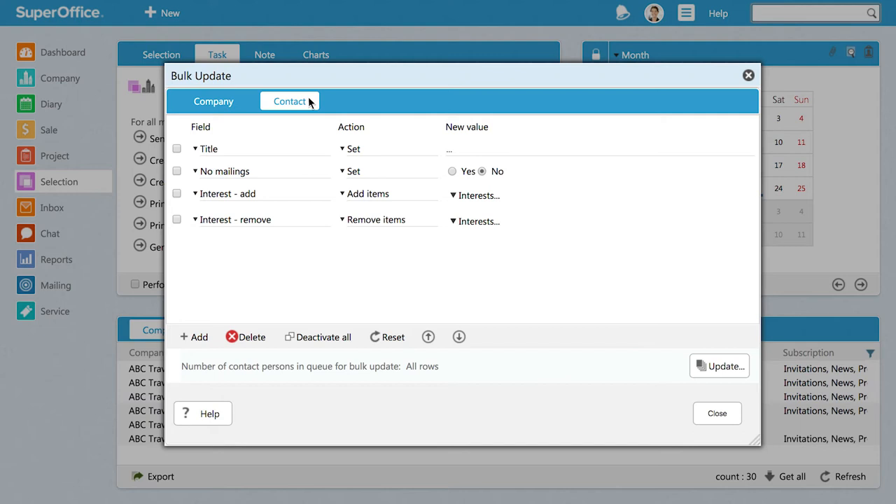
mouse_move(203, 336)
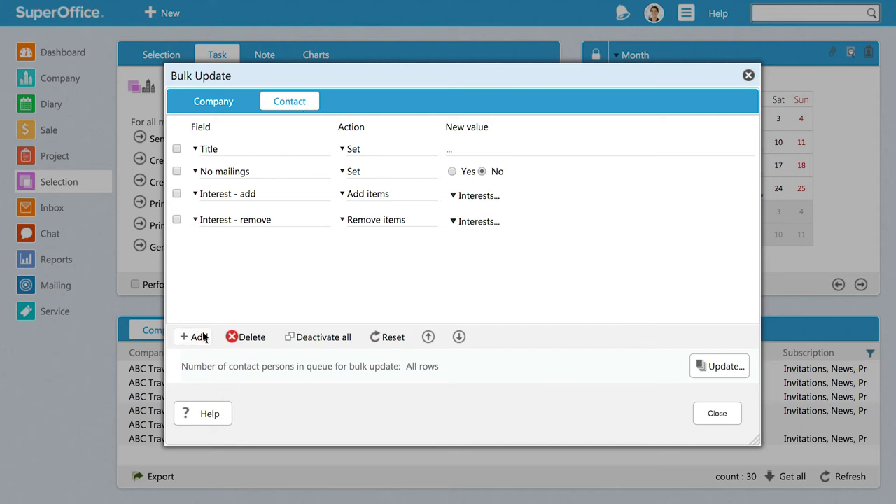
left_click(194, 336)
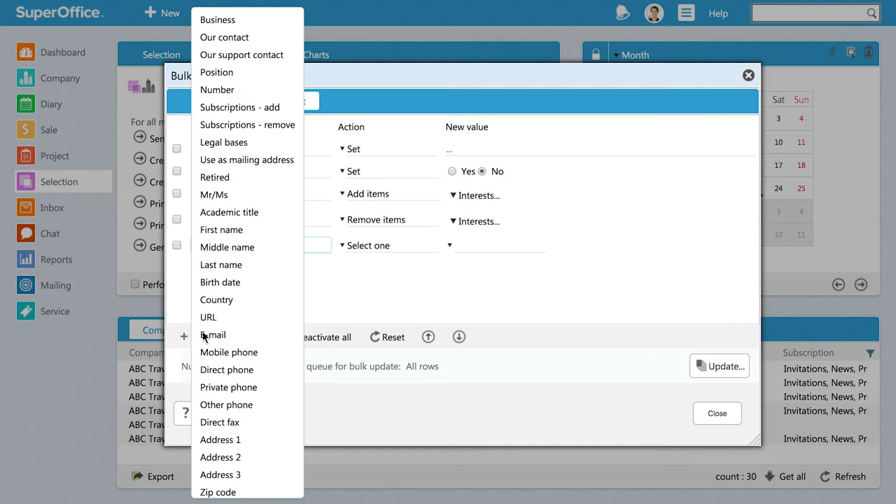
mouse_move(201, 143)
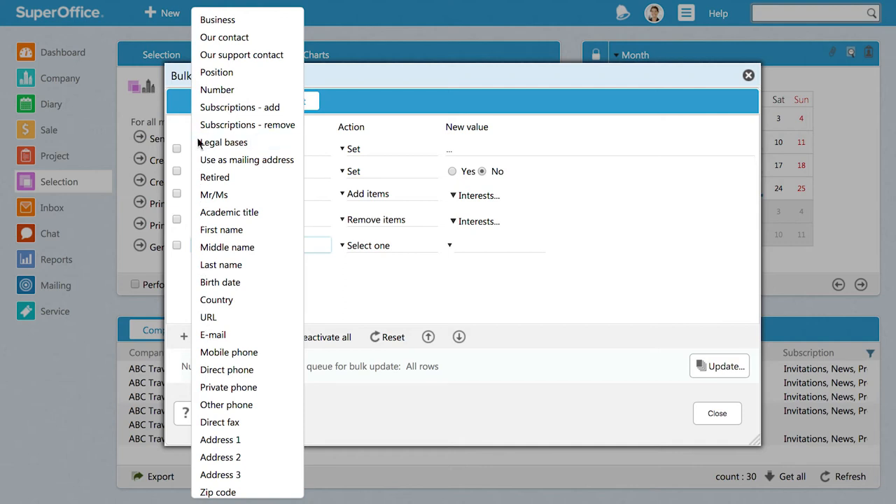
left_click(221, 142)
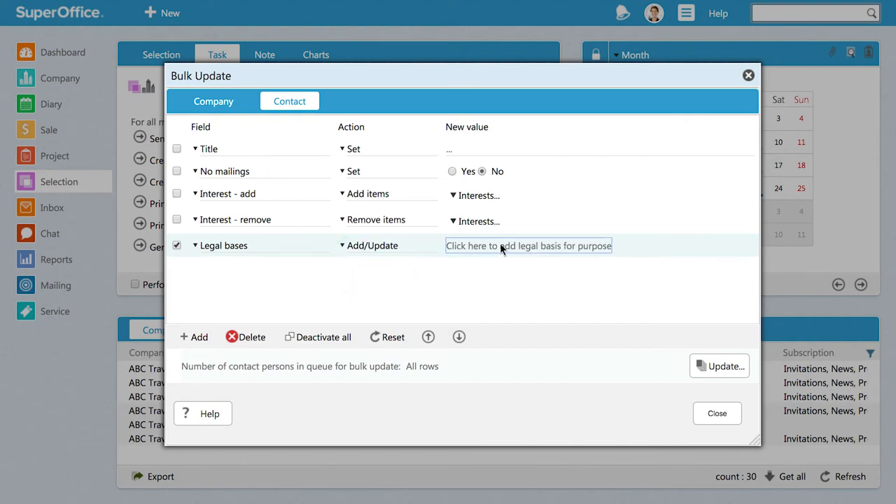
Set Legal bases to Sales and service, Legitimate interest, Created by user, with a GDPR prospect-data comment.
left_click(528, 245)
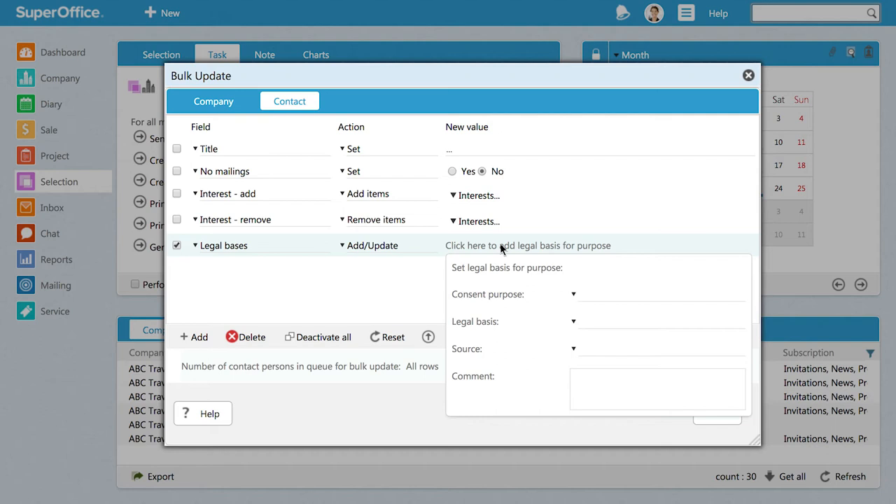
left_click(572, 294)
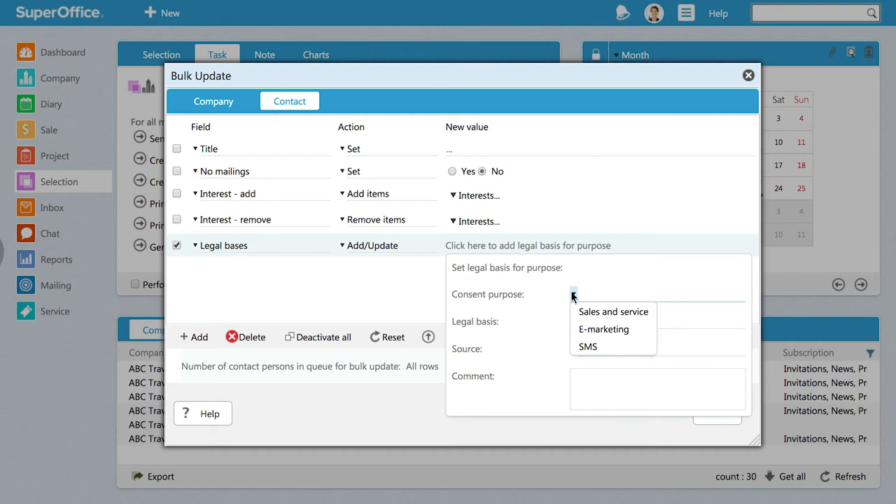
mouse_move(613, 311)
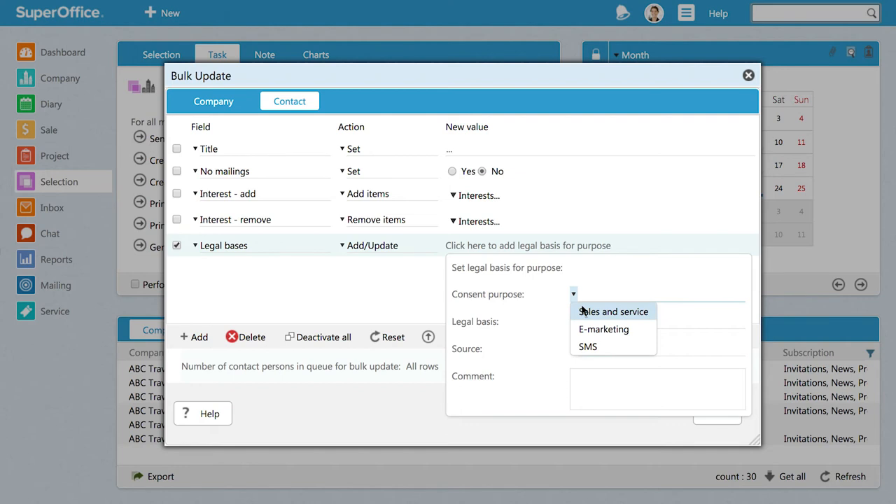
left_click(613, 311)
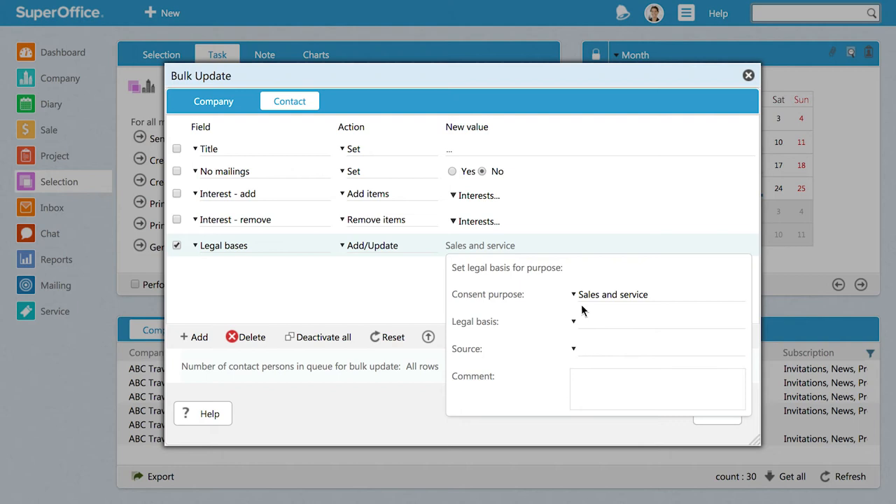
mouse_move(573, 325)
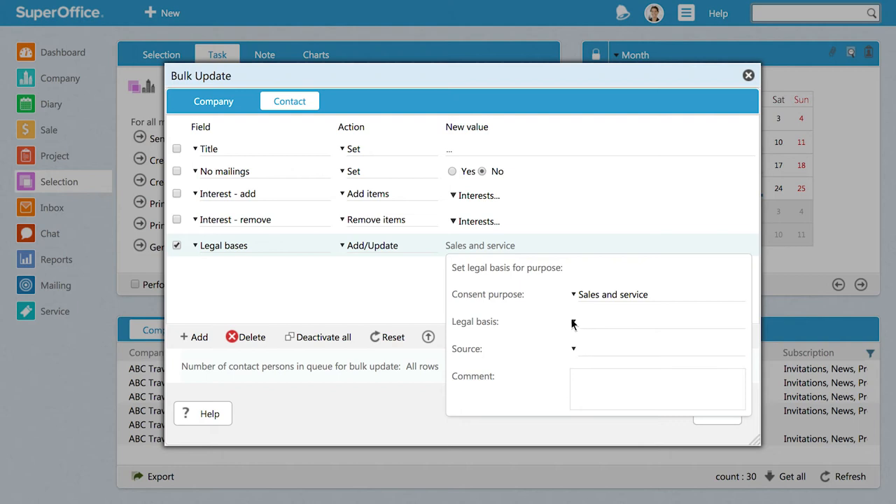
left_click(573, 320)
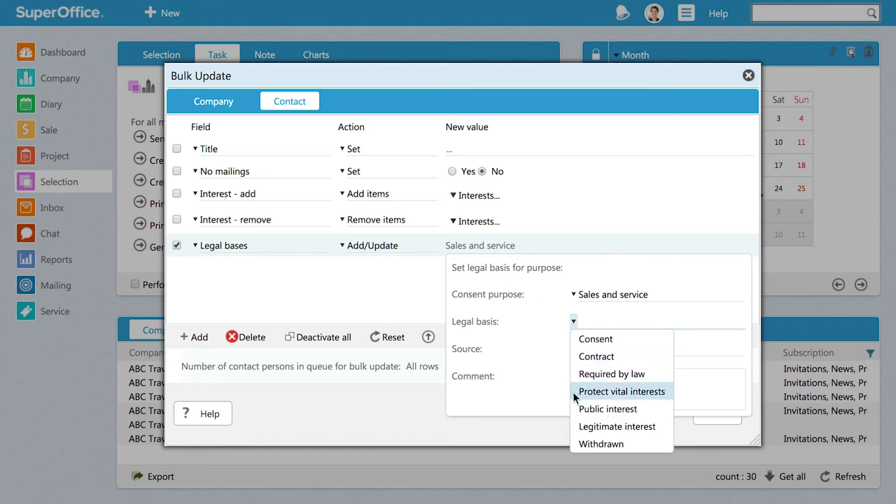
left_click(616, 425)
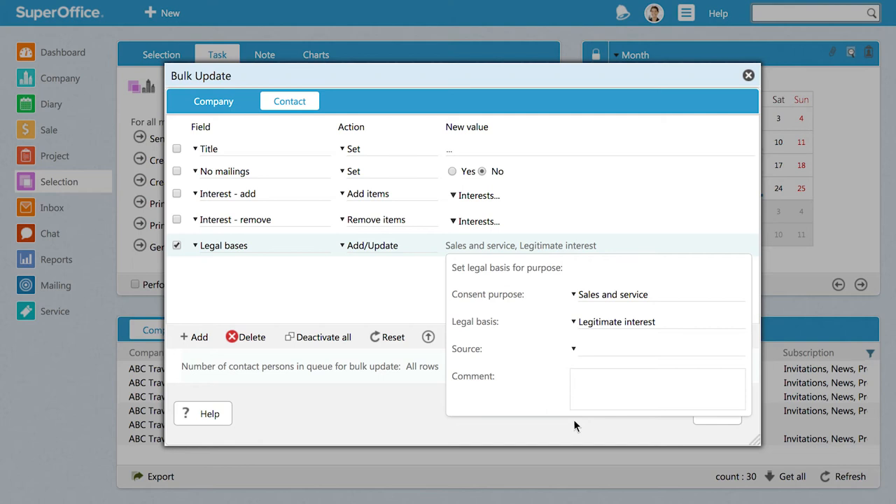
mouse_move(574, 353)
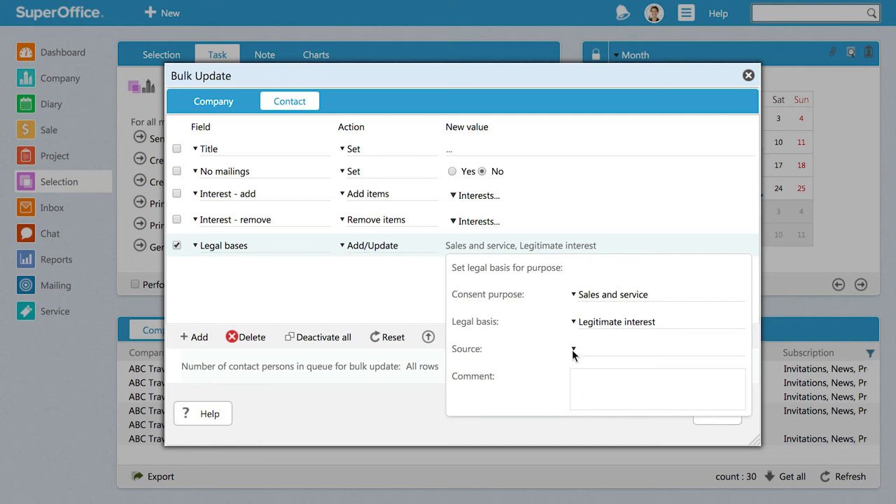
left_click(574, 348)
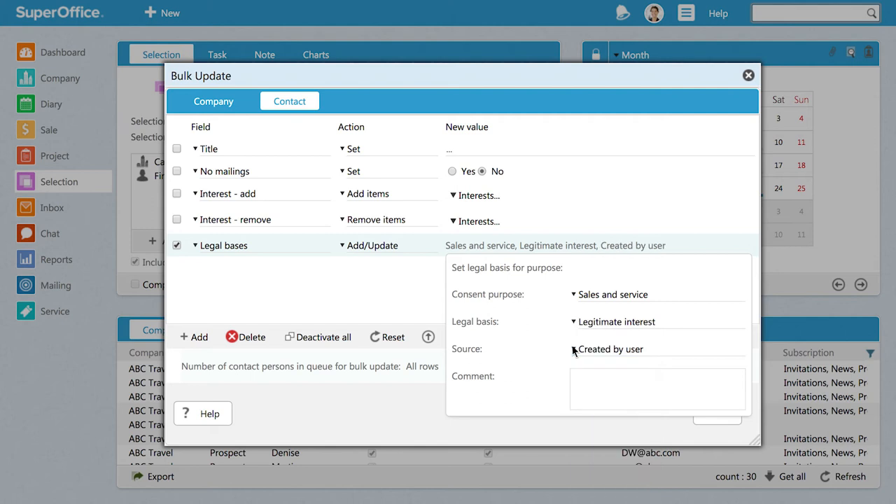
left_click(657, 389)
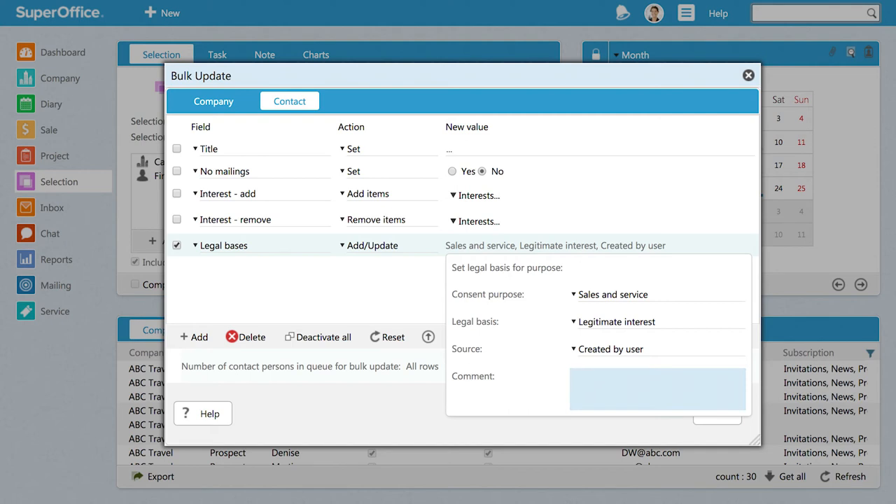
type("Getting GDPR ready we continue to store existing prospect data with a legal base as Legitimate interest")
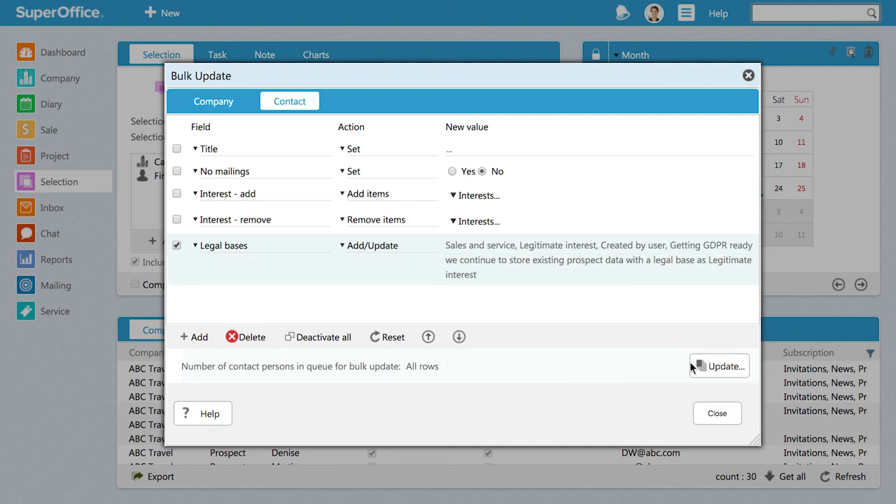
Run the update, confirm it, review the log of 19 of 30 modified contacts, and close the dialog.
left_click(718, 367)
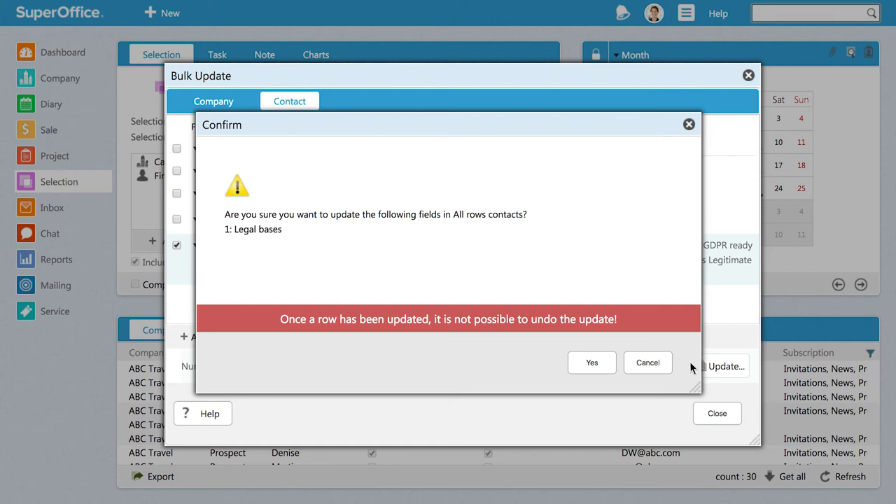
mouse_move(590, 362)
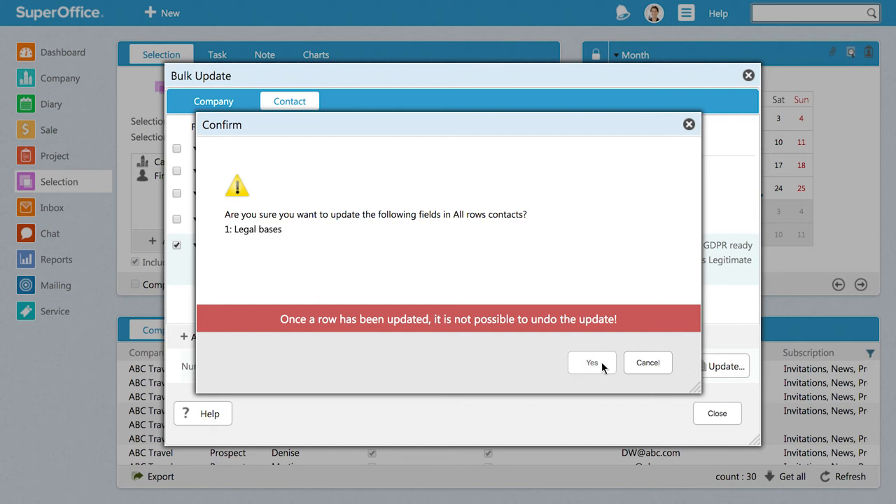
left_click(591, 362)
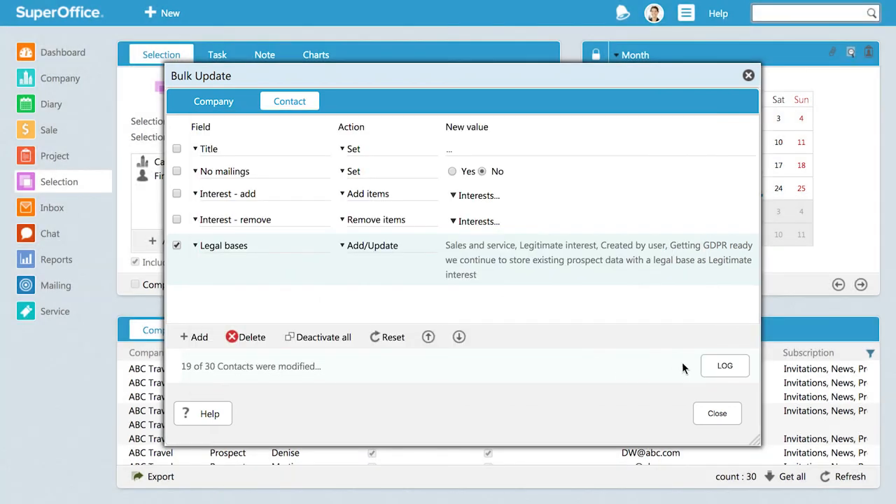
left_click(725, 365)
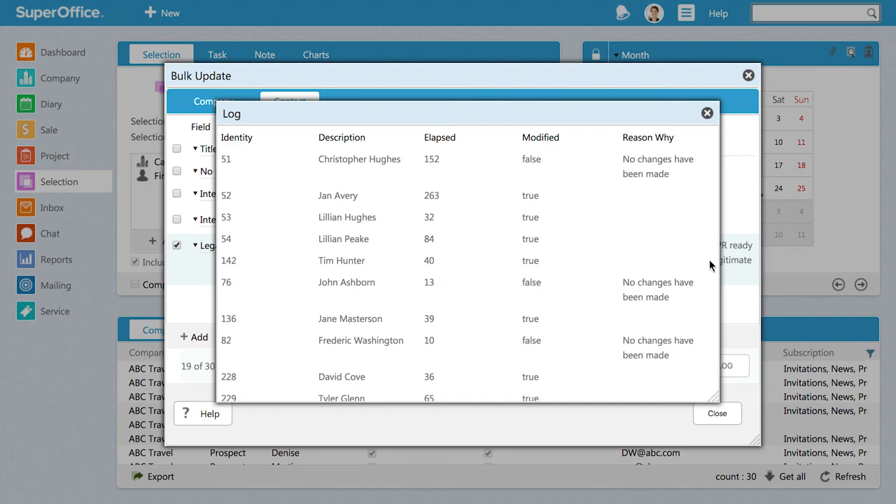
left_click(706, 112)
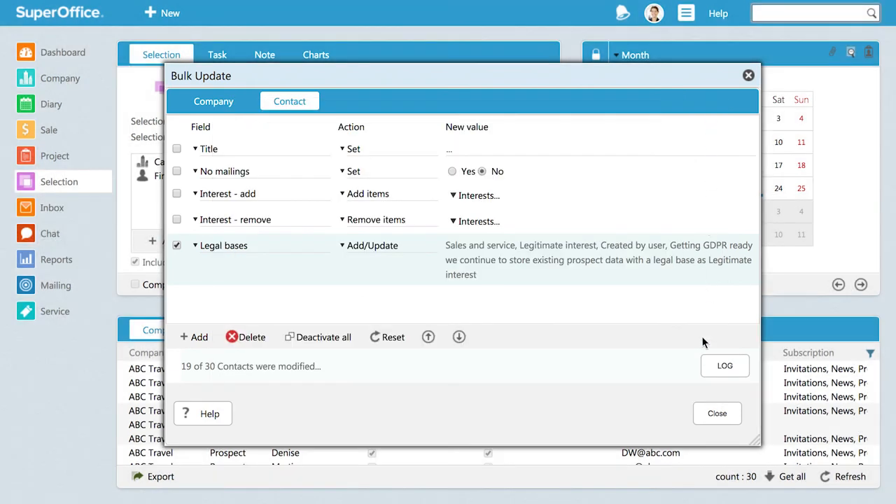
left_click(717, 413)
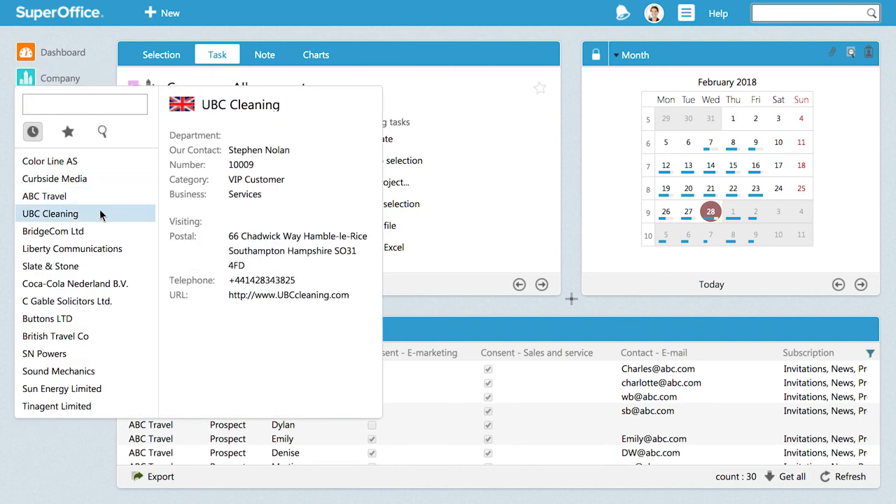
Open UBC Cleaning, select all nine contacts and start a bulk update on them.
left_click(50, 213)
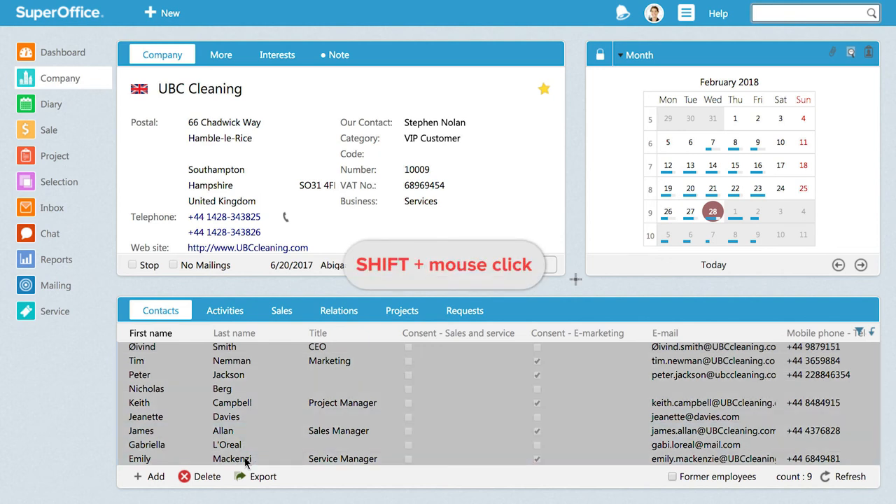
left_click(264, 462)
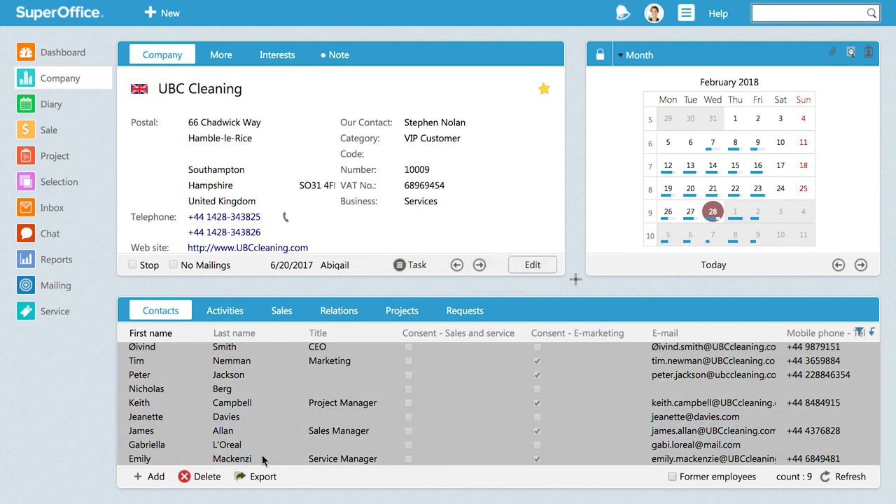
mouse_move(291, 456)
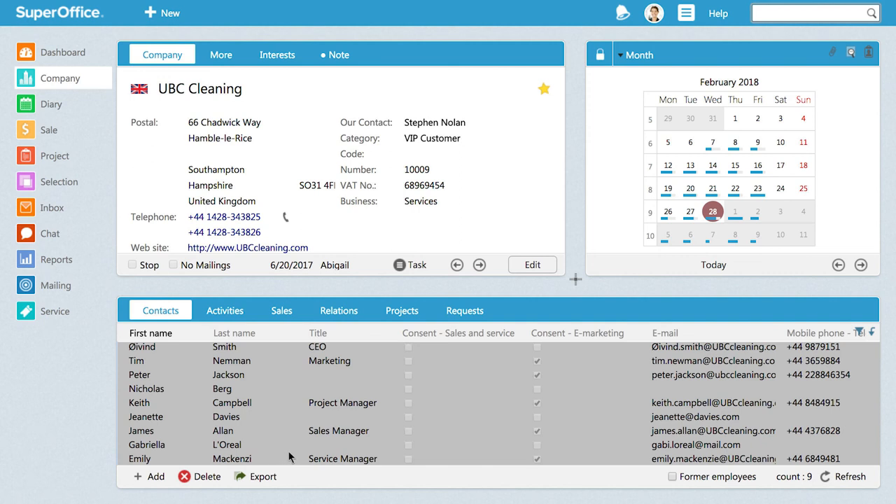
mouse_move(313, 453)
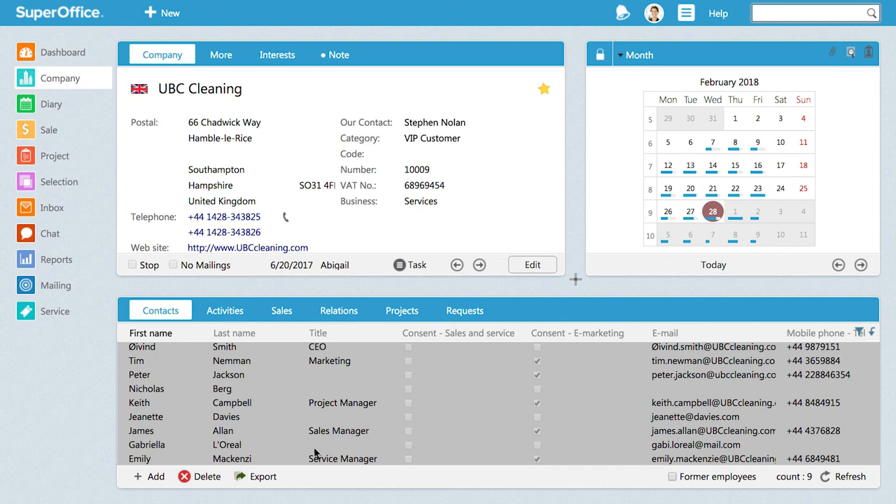
right_click(315, 445)
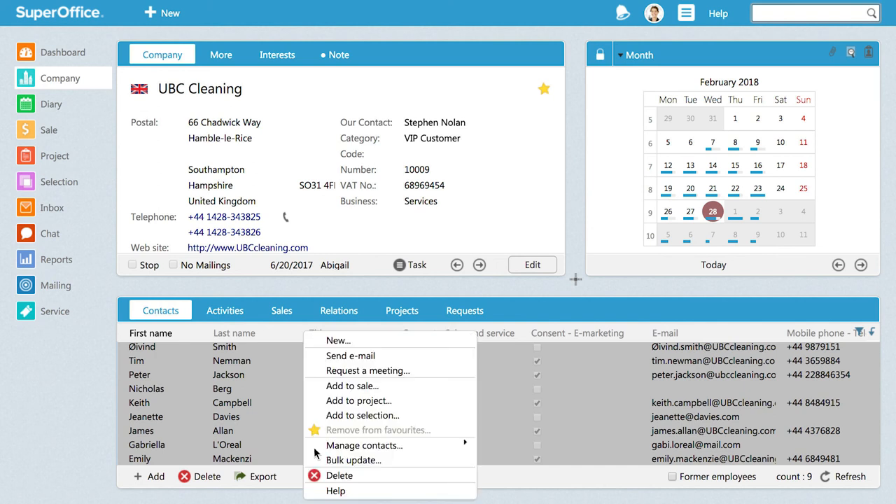
mouse_move(358, 464)
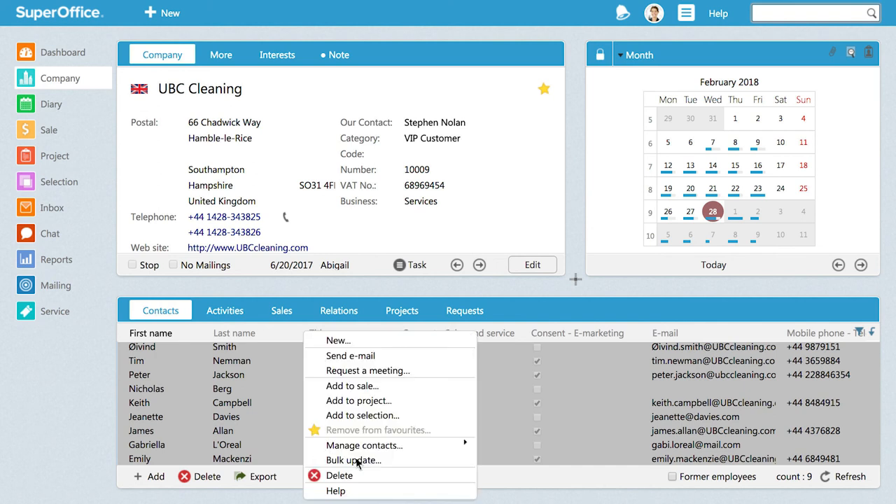
left_click(353, 459)
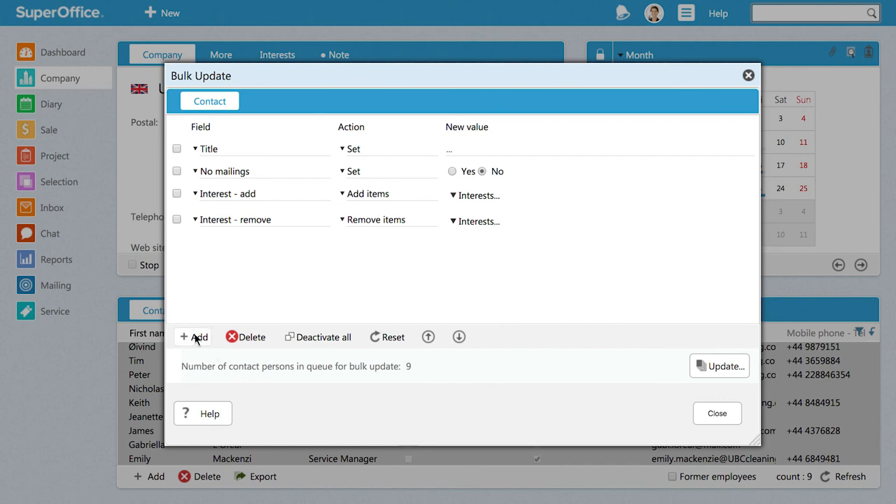
Add a Legal bases row to the update and bring up its legal basis details form.
left_click(199, 336)
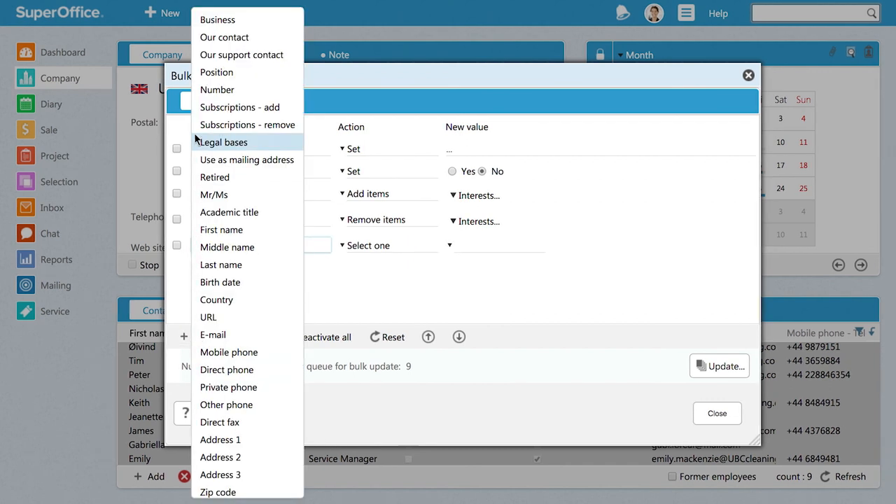
left_click(223, 142)
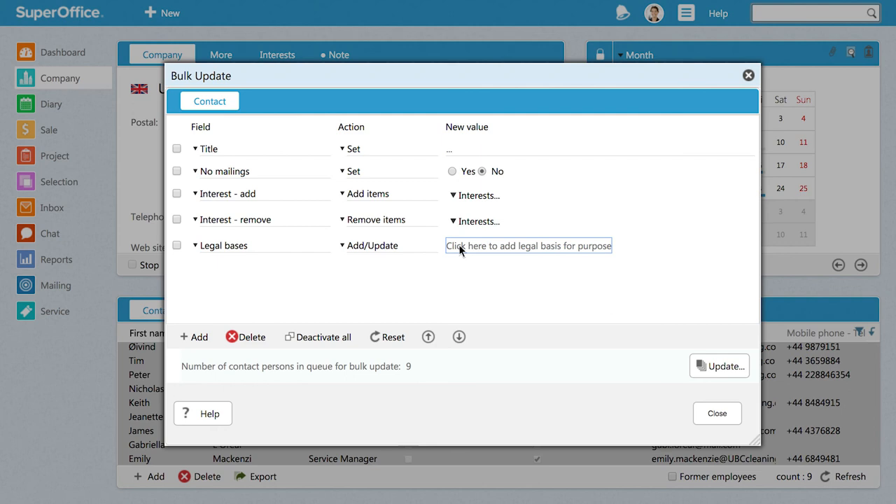
left_click(527, 245)
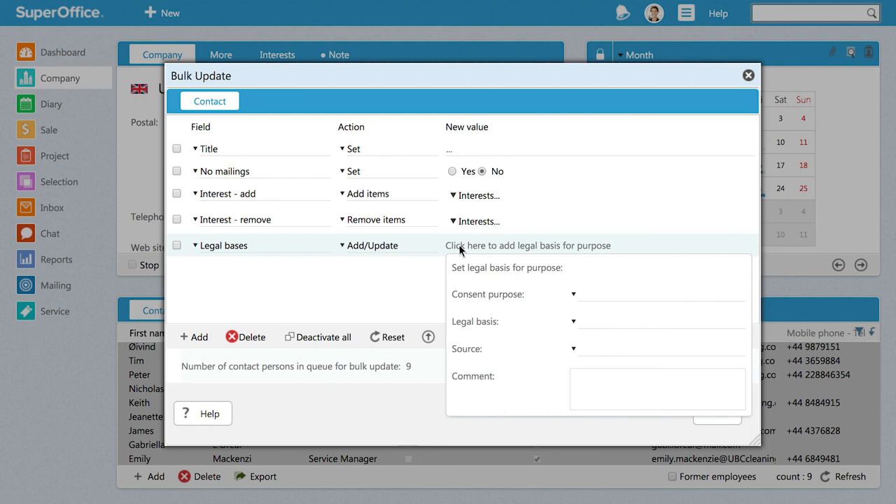
Set Sales and service, Contract with a comment and apply the update to 9 contacts.
left_click(573, 294)
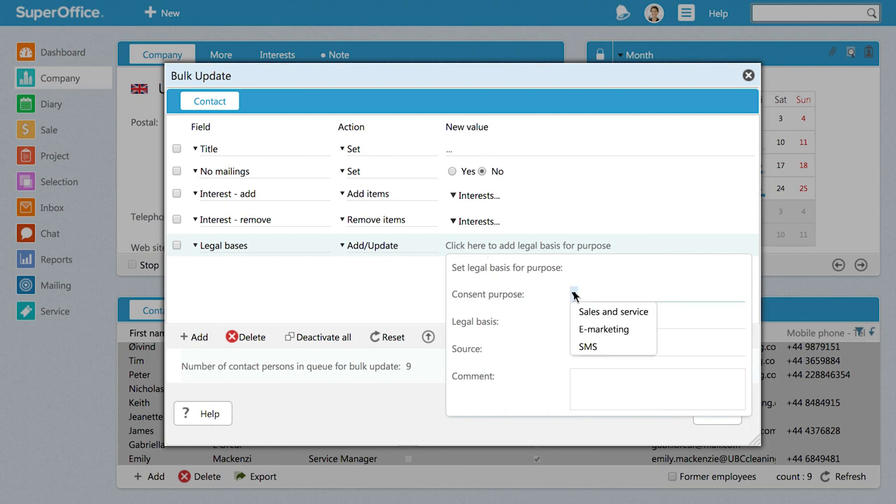
left_click(613, 310)
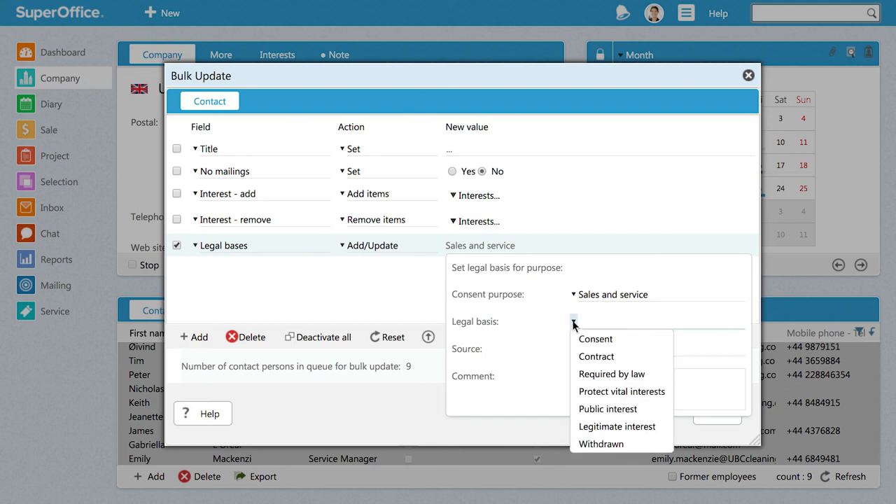
mouse_move(595, 337)
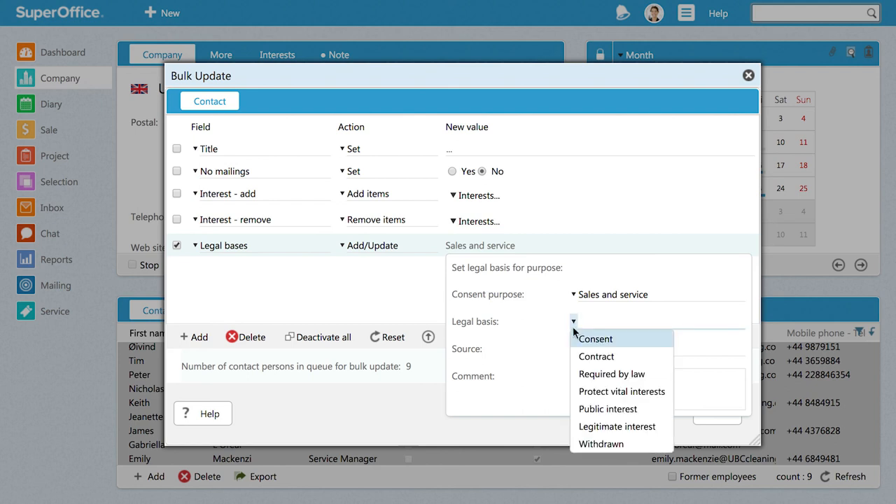
left_click(596, 357)
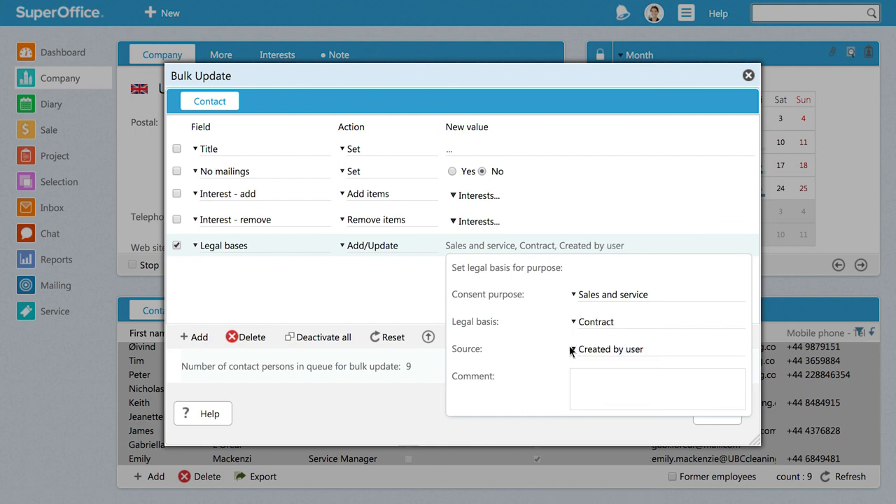
left_click(656, 389)
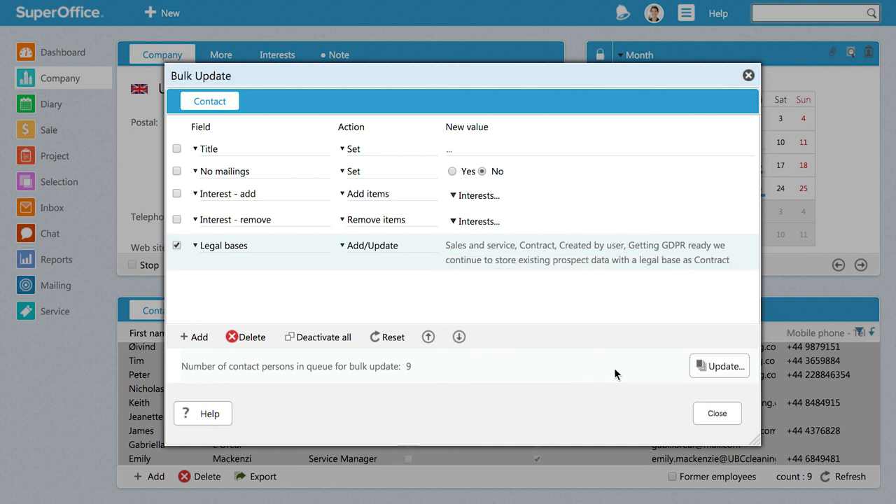
left_click(719, 367)
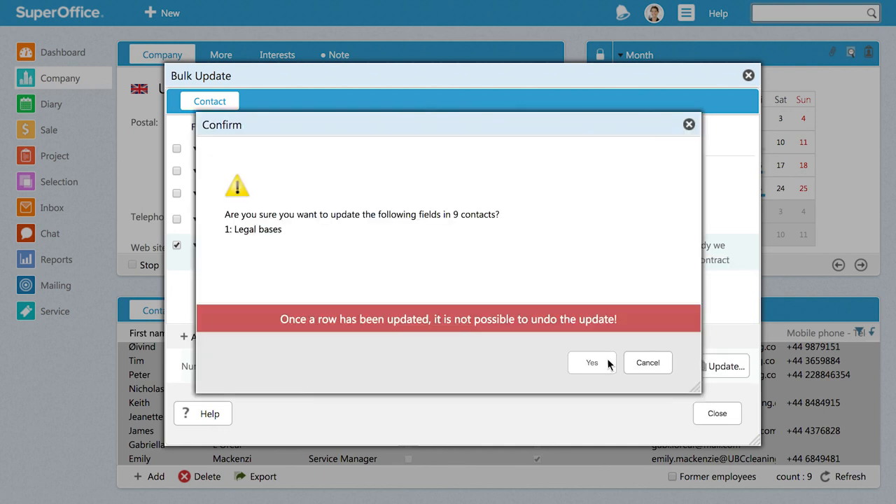